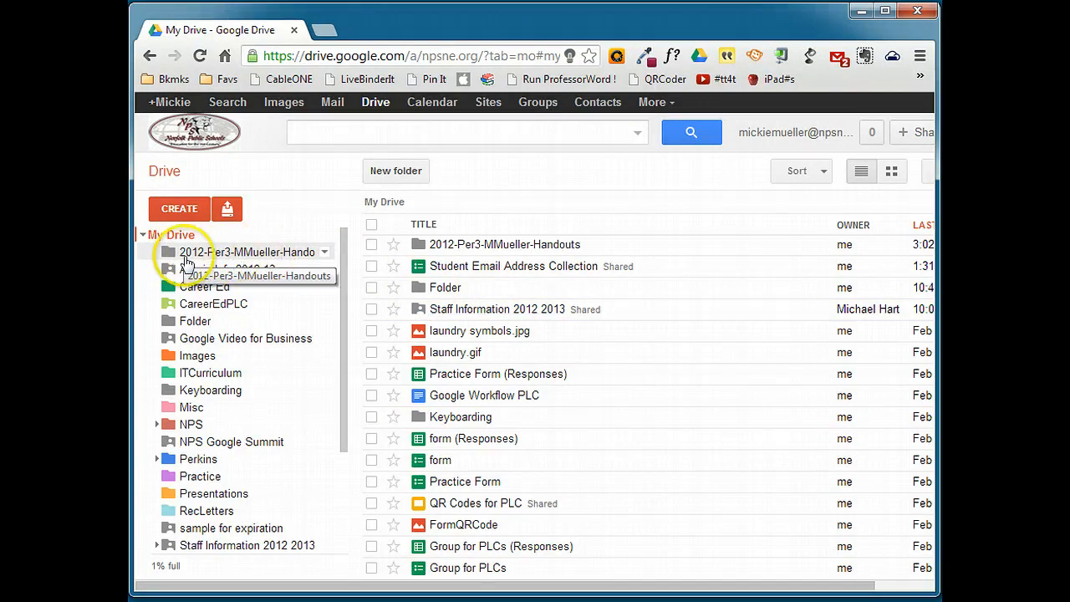
mouse_move(251, 264)
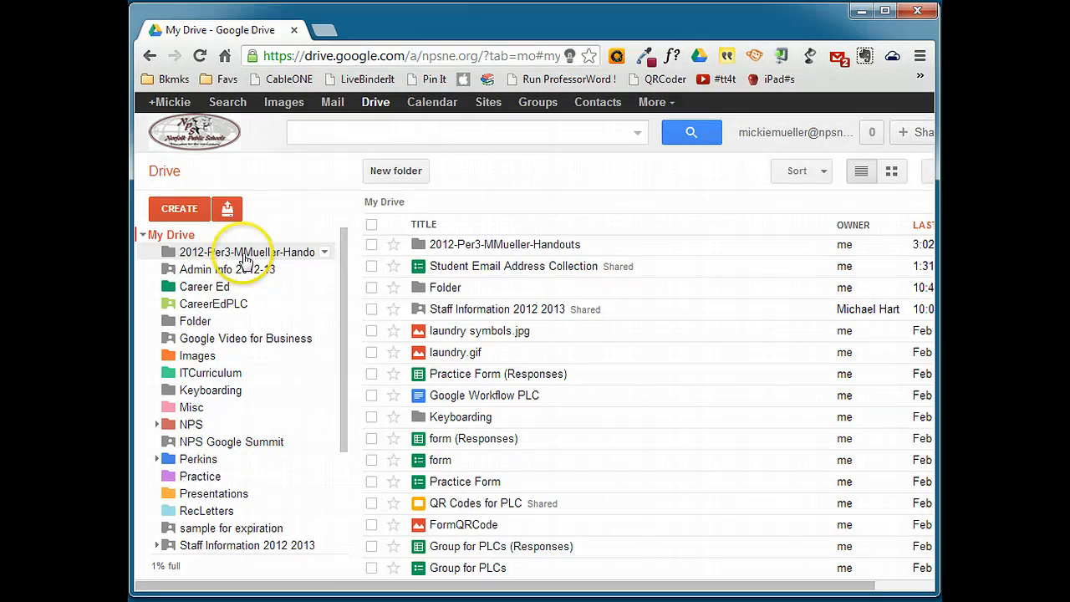
mouse_move(243, 255)
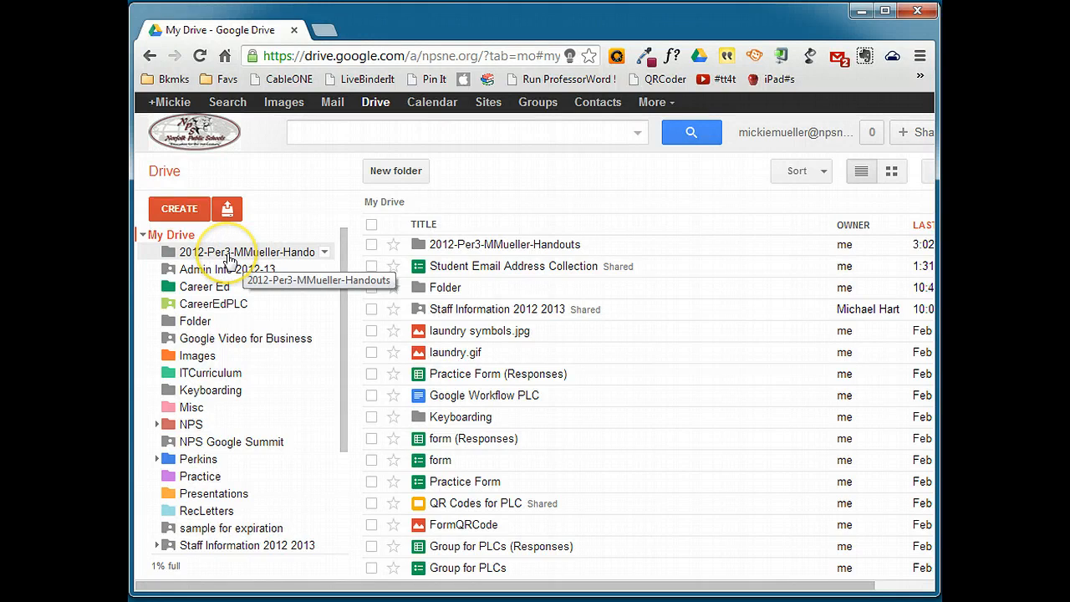
left_click(324, 250)
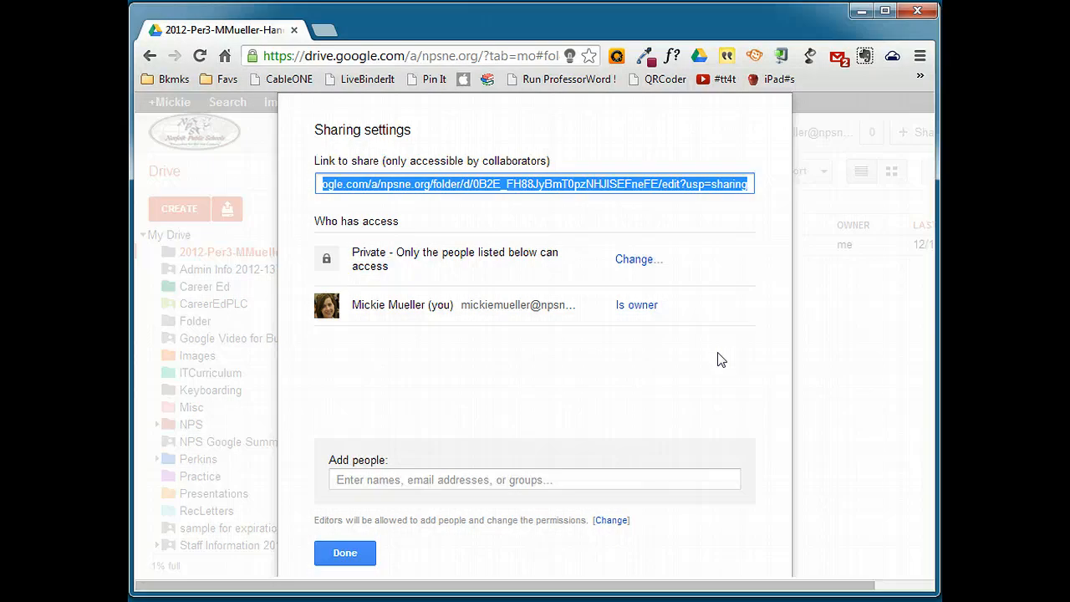
mouse_move(324, 478)
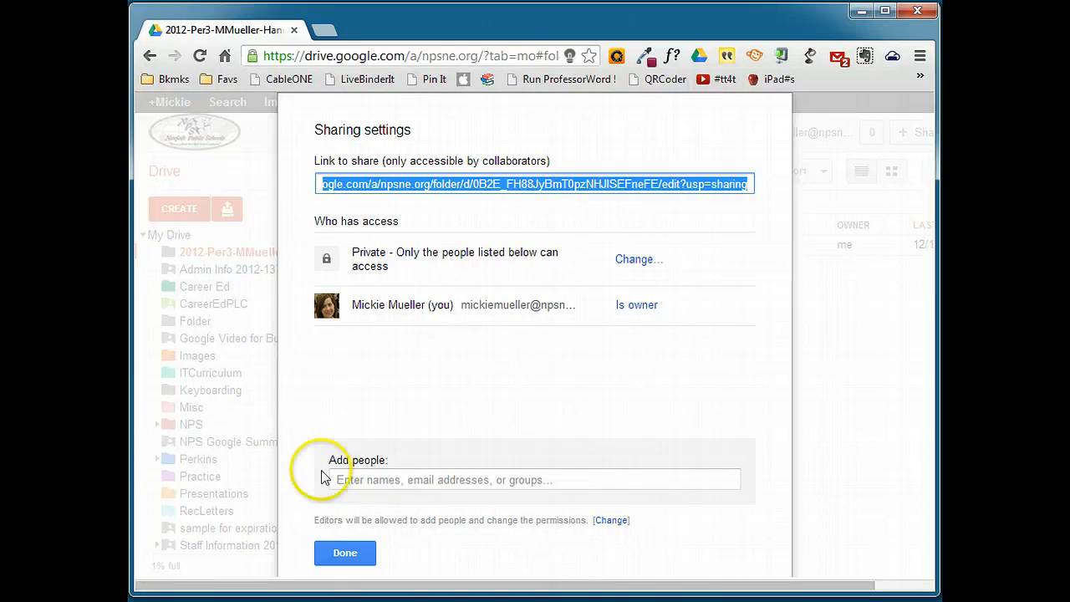
left_click(535, 478)
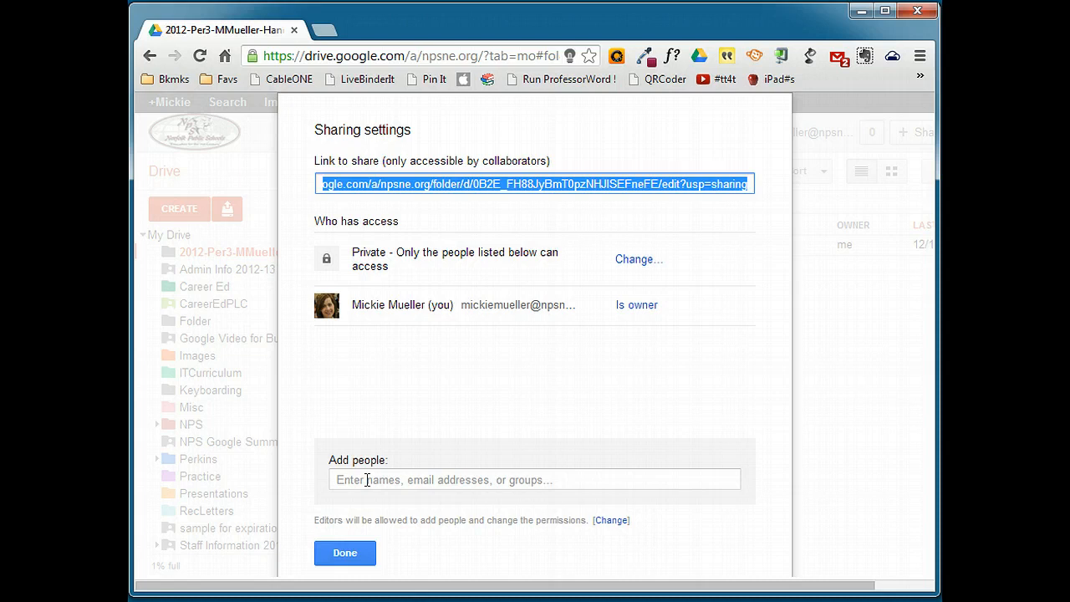
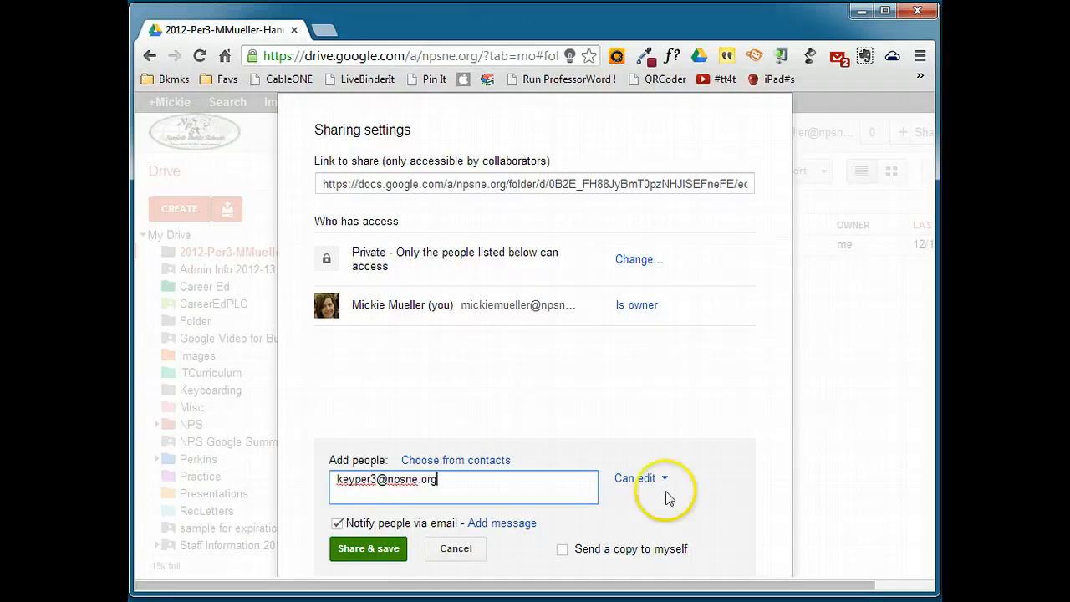
Change the group's access level from Can edit to Can view.
left_click(640, 478)
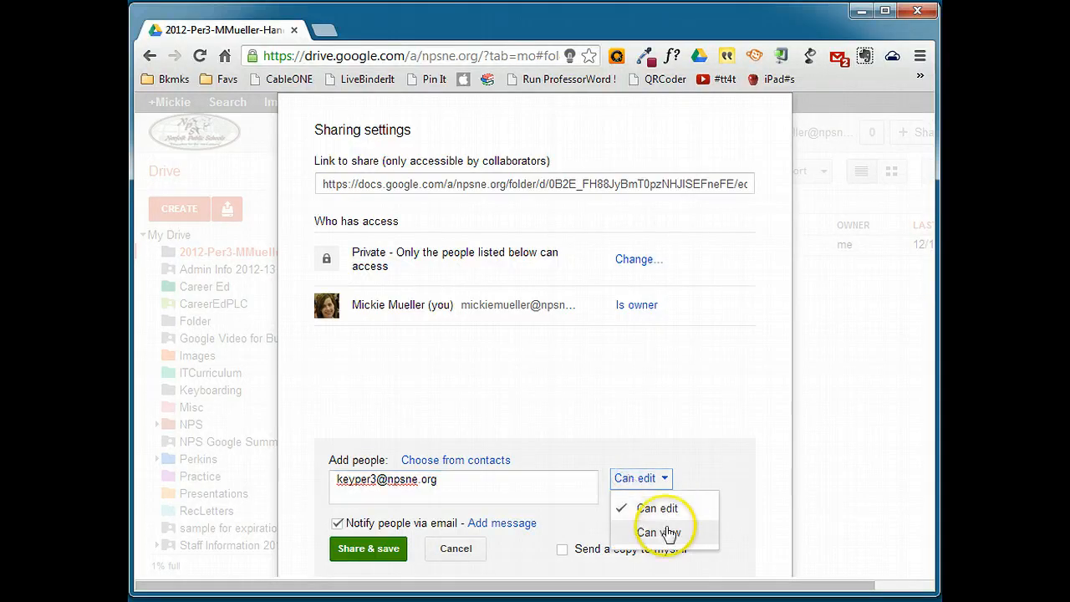
left_click(658, 532)
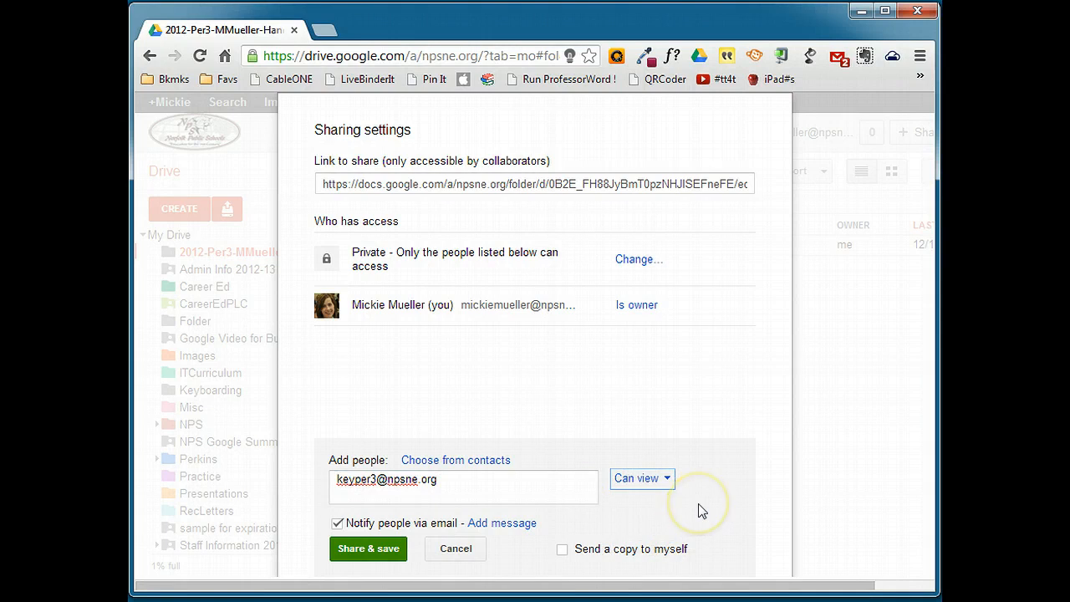
mouse_move(700, 512)
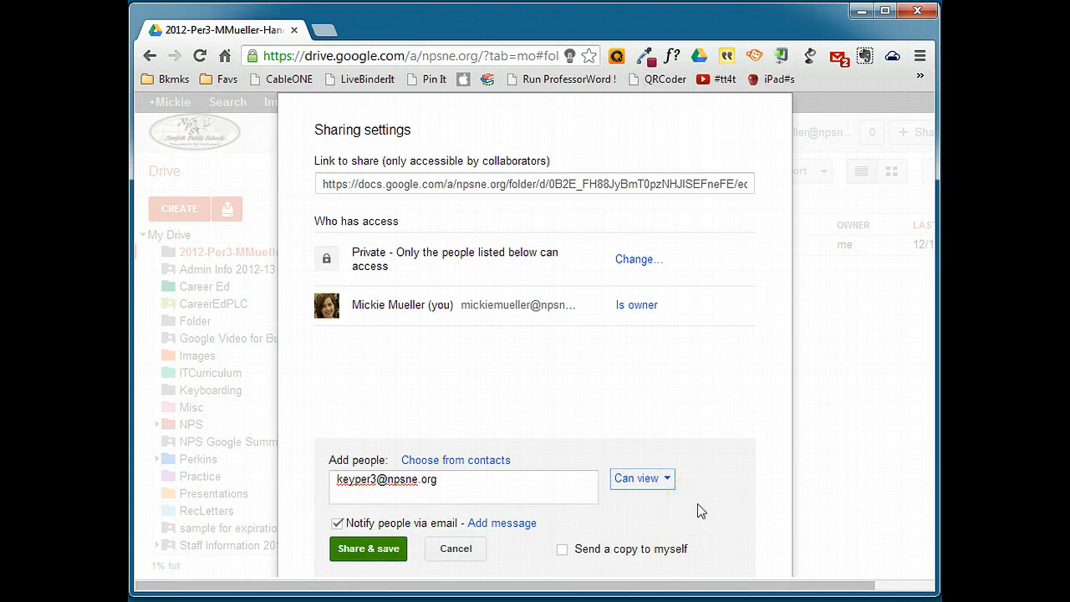
left_click(435, 478)
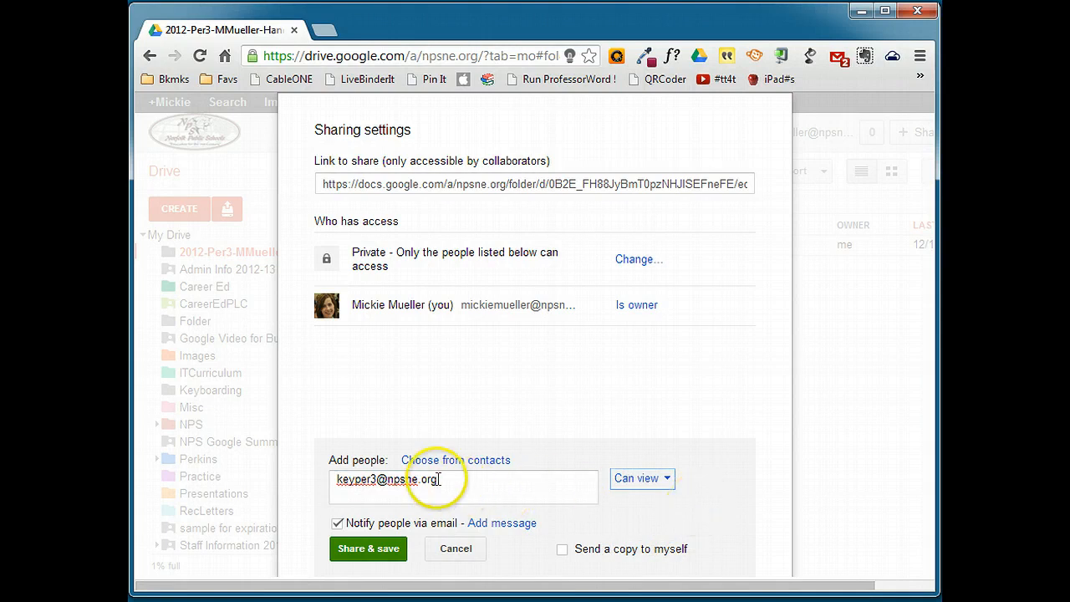
Write a notification message describing the class handouts folder and asking students to add it to their Drive.
double_click(388, 478)
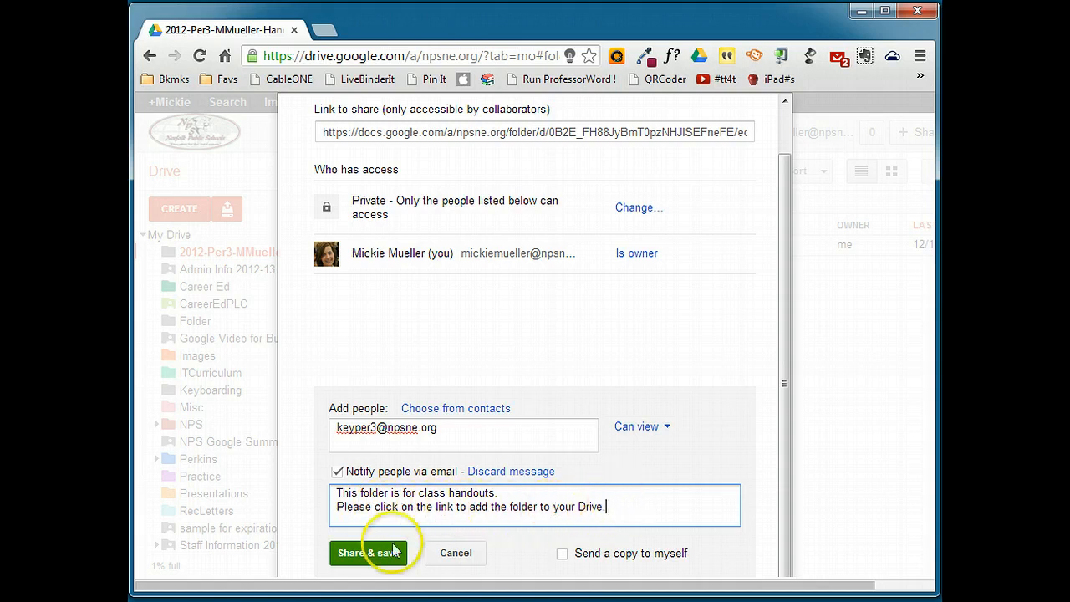
Share & save the view-only access with notification, then close the sharing settings.
left_click(366, 552)
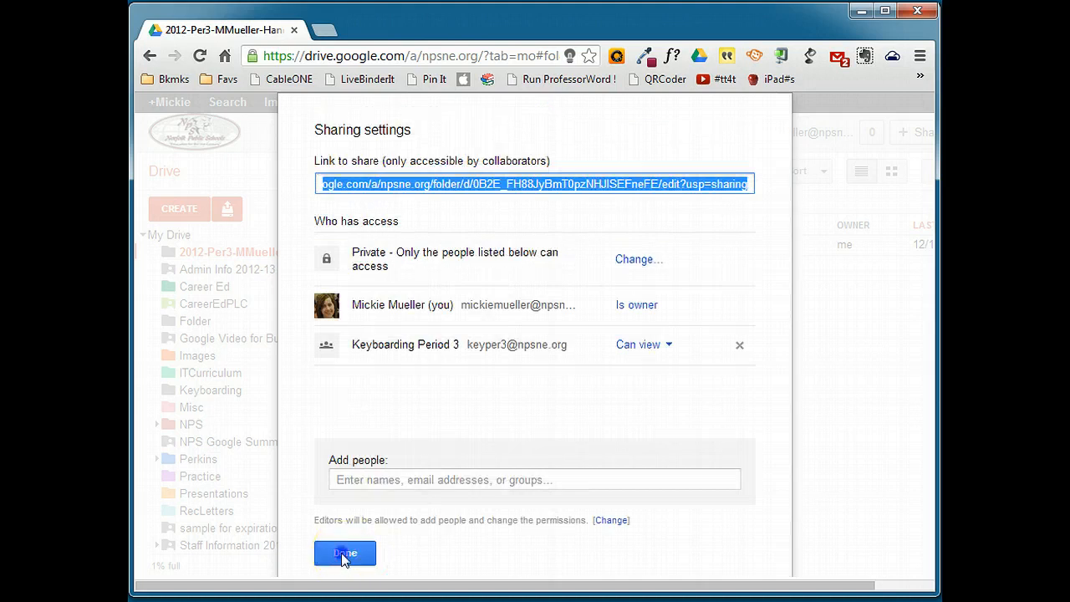
left_click(344, 554)
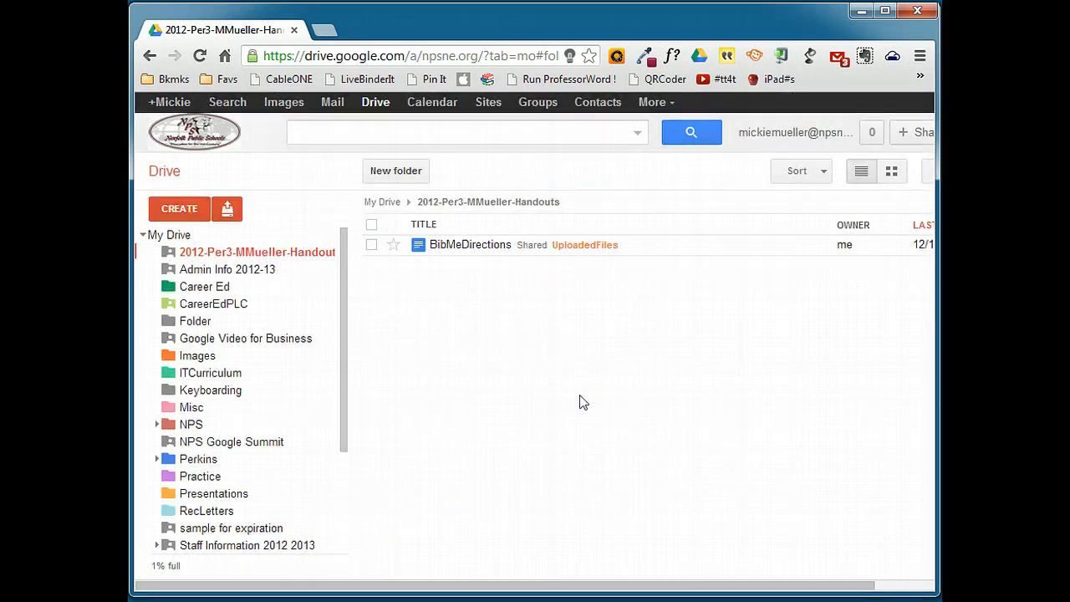